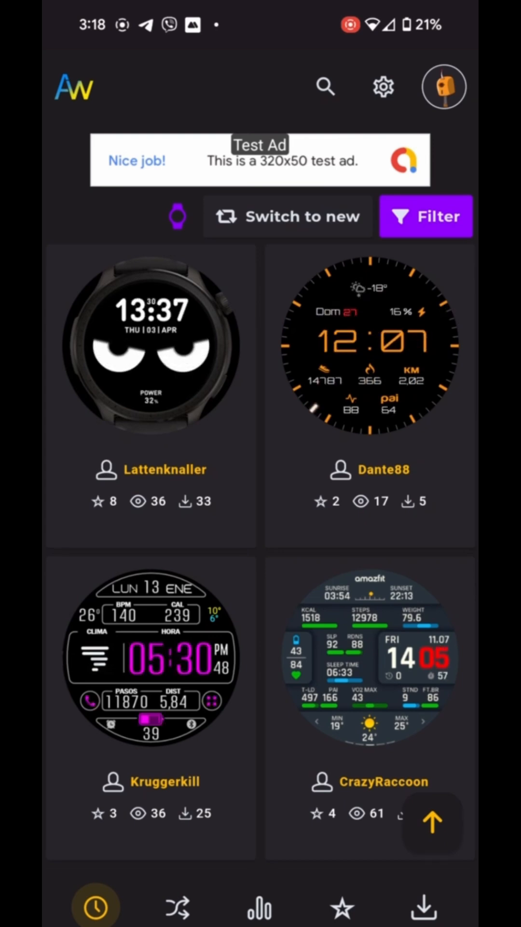
Step: Open Dante88's Inspiration watch face and install it, saving its QR code to the gallery
left_click(371, 348)
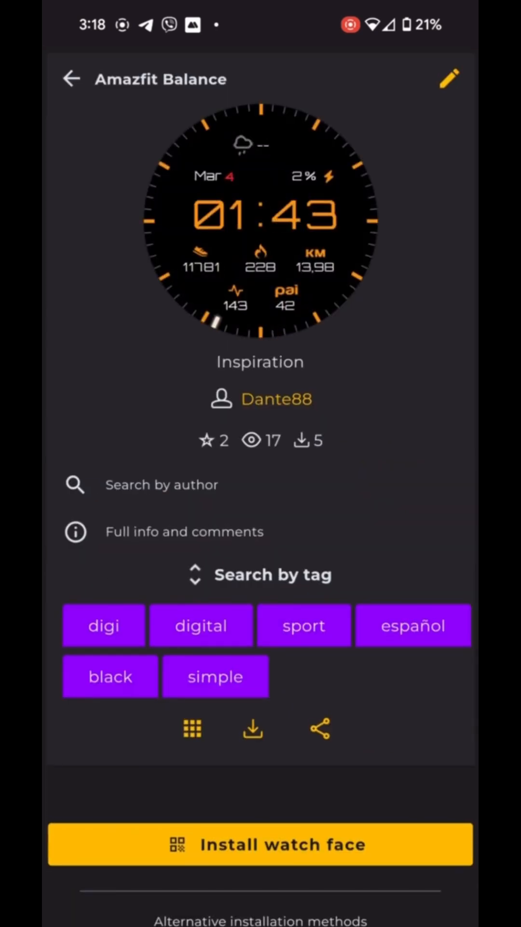
left_click(260, 843)
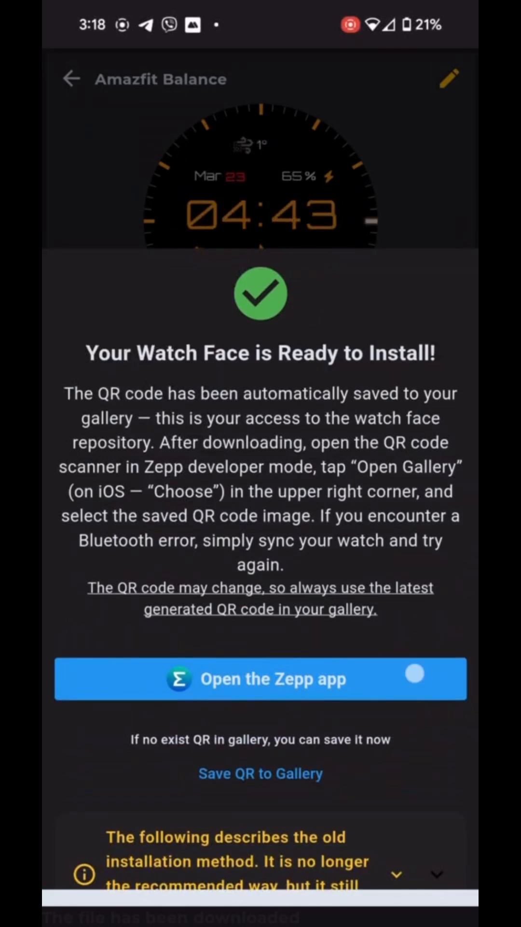
left_click(261, 677)
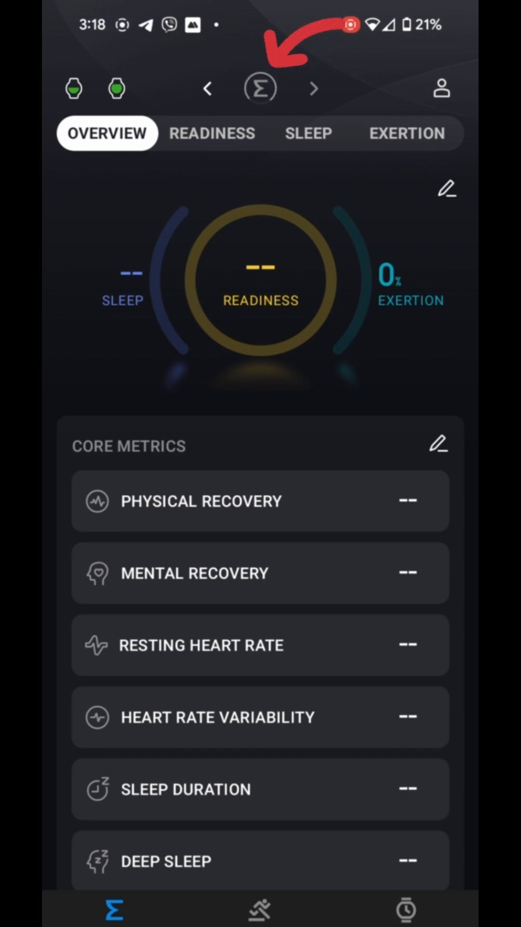
Step: Tap the Zepp logo on the About page repeatedly until developer mode activates
left_click(260, 88)
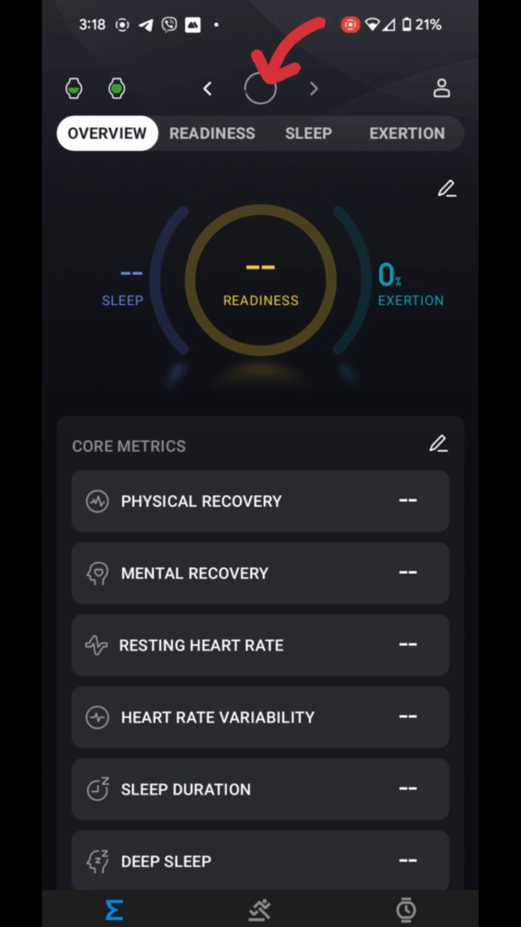
left_click(260, 88)
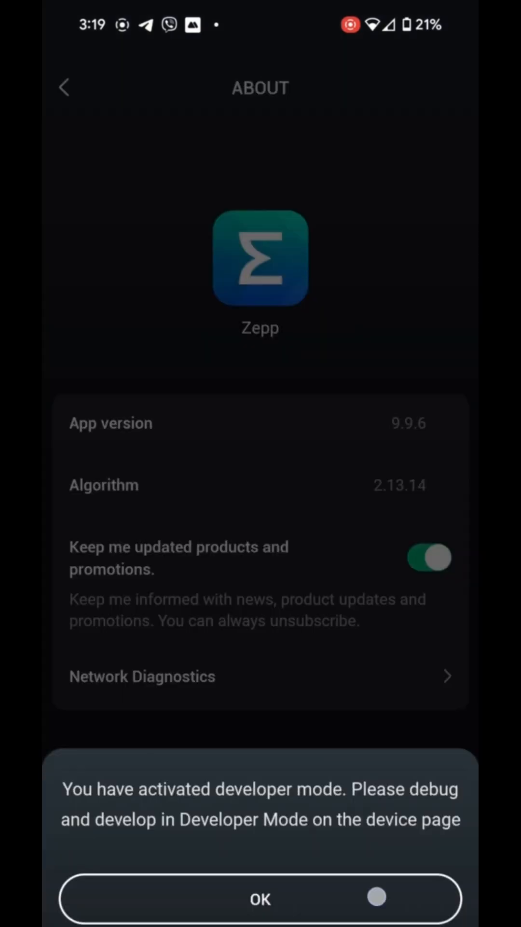
Step: Acknowledge the developer mode notice and back out of About and Settings to the device page
left_click(260, 898)
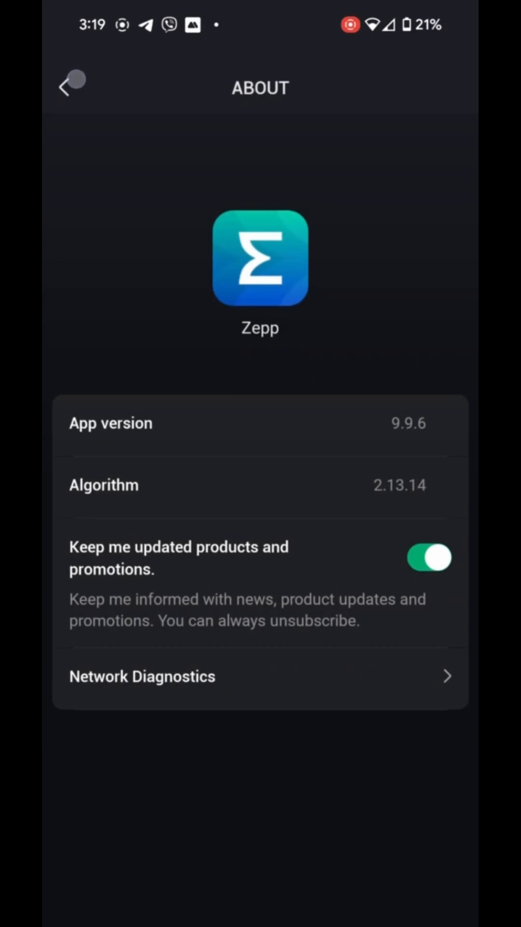
left_click(69, 87)
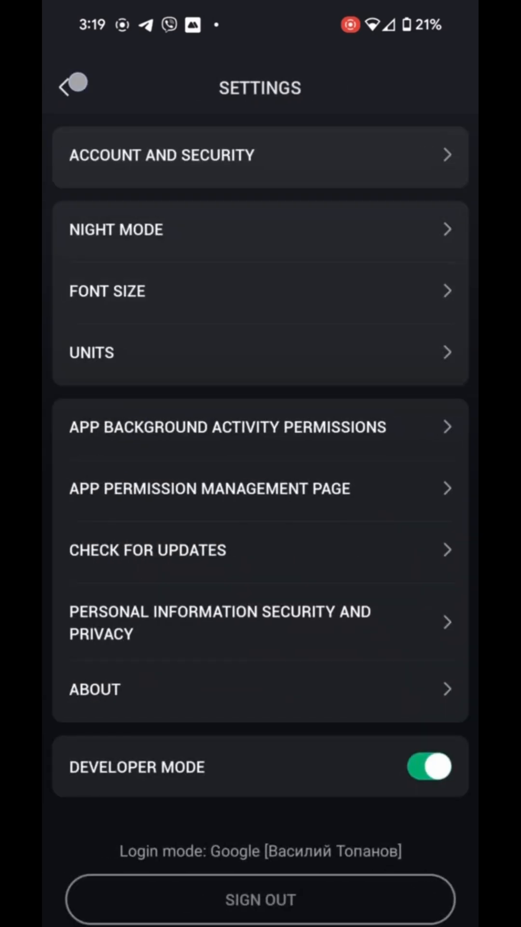
left_click(70, 86)
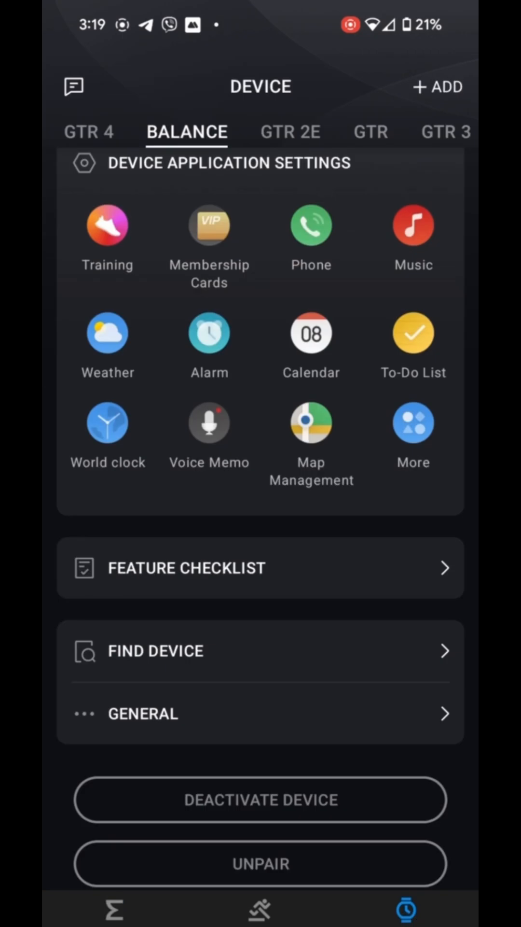
Step: Open the Balance watch's Developer Mode and start a QR-code watch face install
scroll("down", 3)
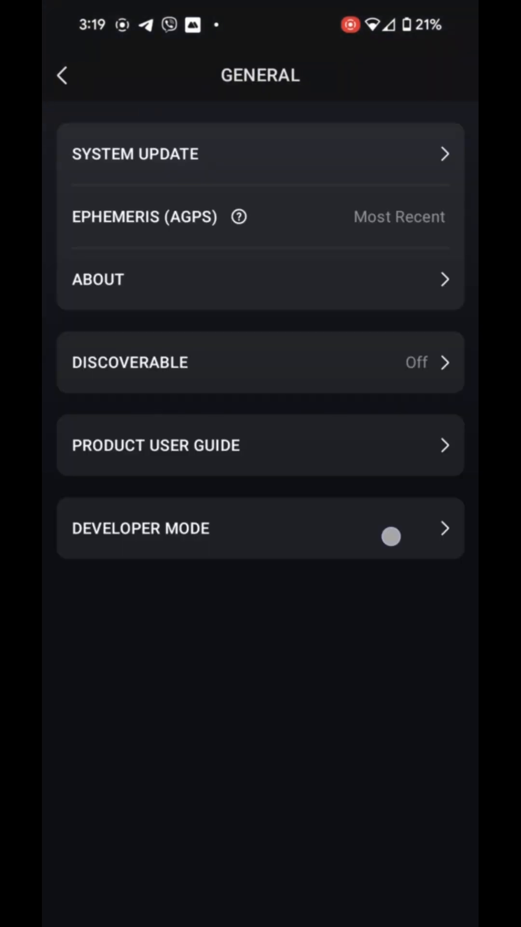
left_click(260, 528)
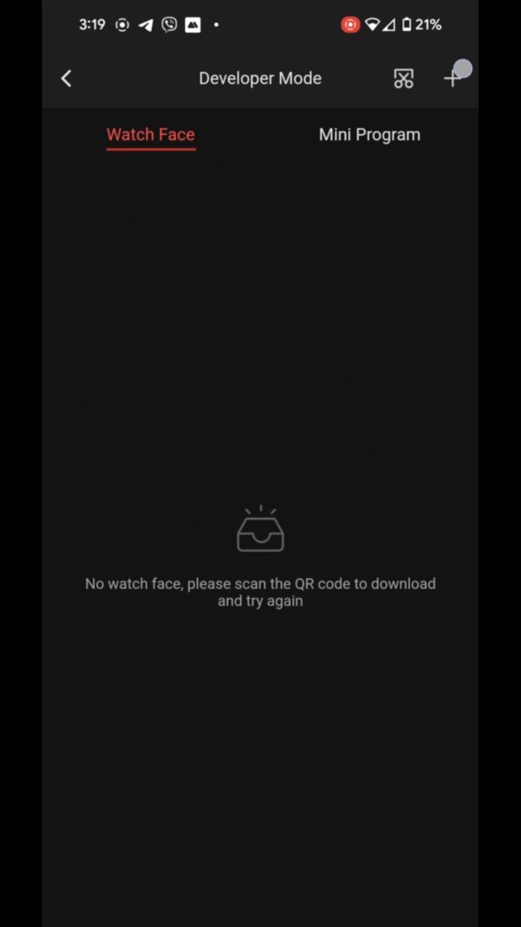
left_click(403, 78)
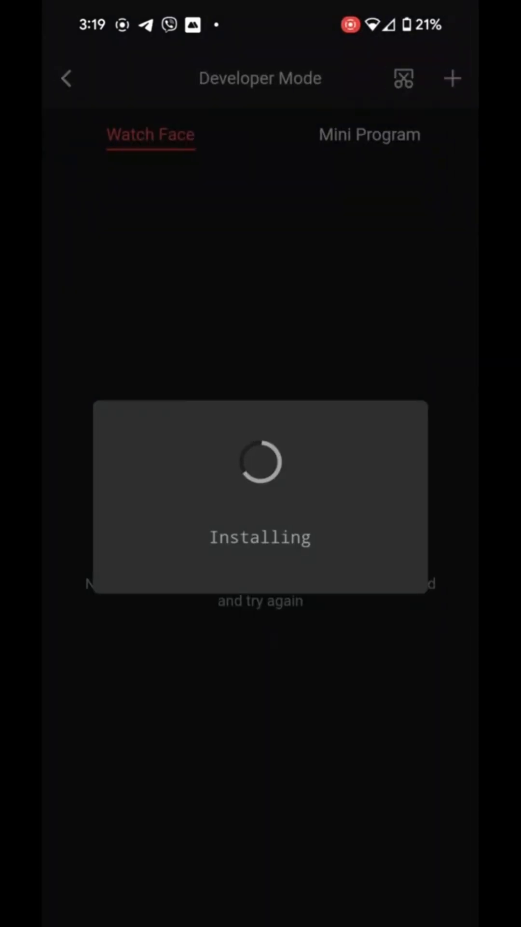
Step: View the Mini Program list, then return to the Balance watch's General settings
left_click(369, 134)
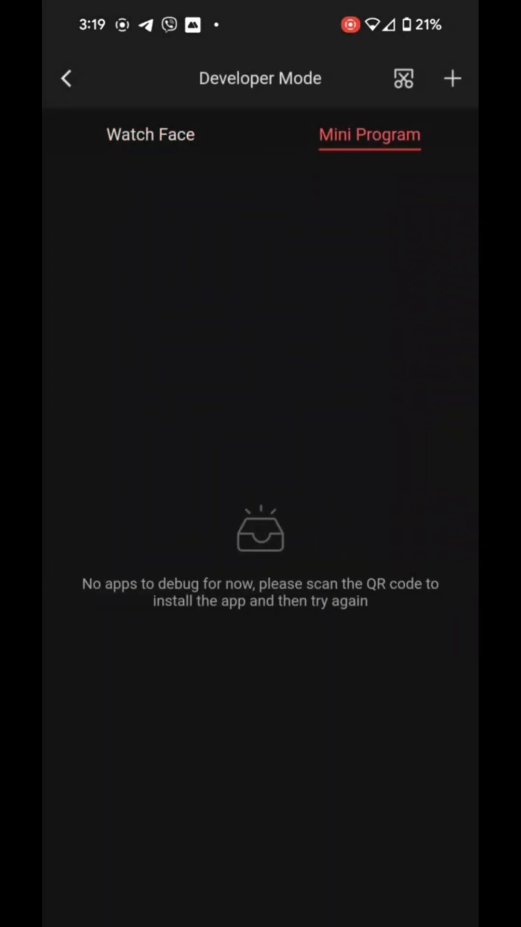
left_click(65, 77)
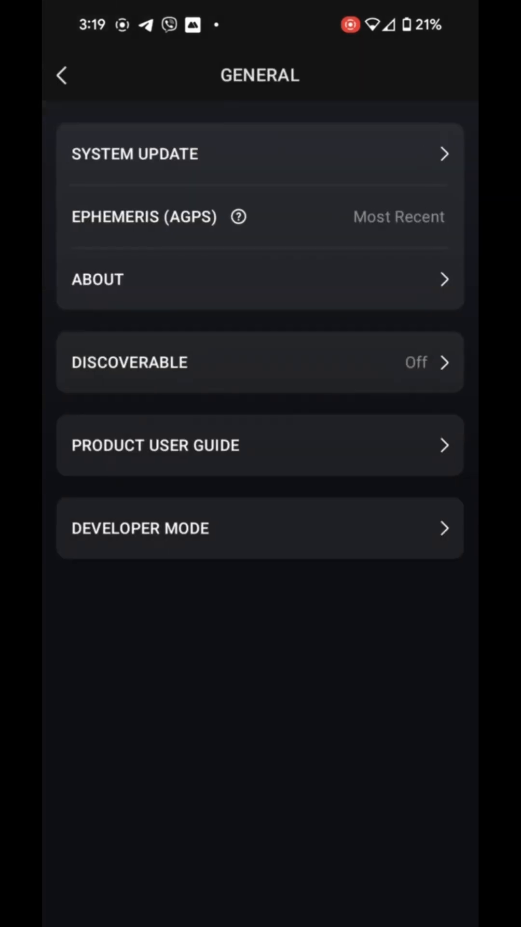